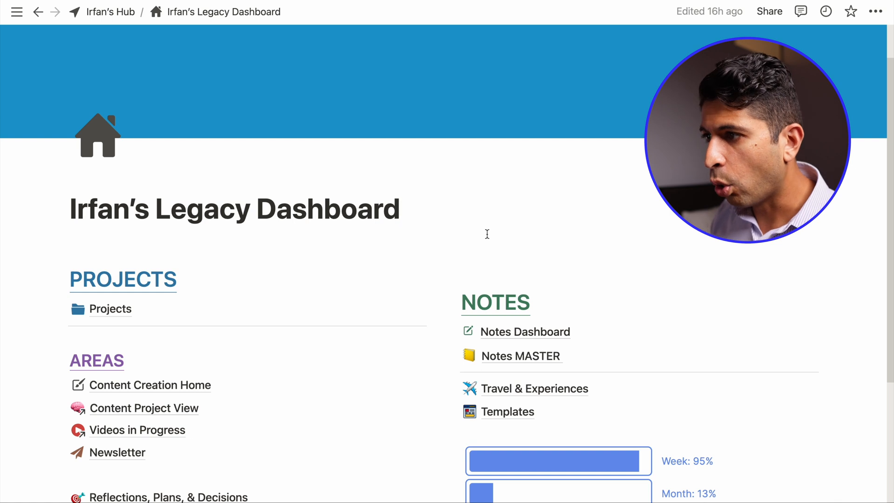
Scroll through Irfan's Legacy Dashboard, then go up to its parent page Irfan's Hub.
{"action": "scroll", "scroll_direction": "down", "scroll_amount": 3}
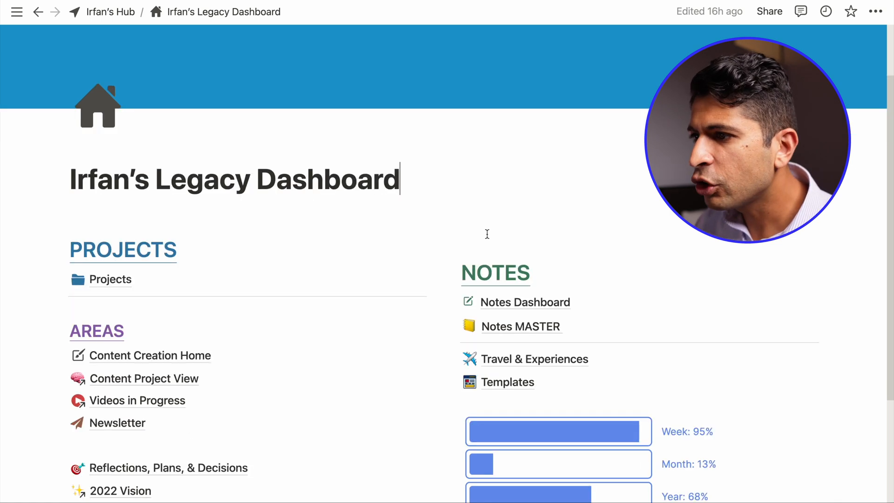
{"action": "scroll", "scroll_direction": "down", "scroll_amount": 3}
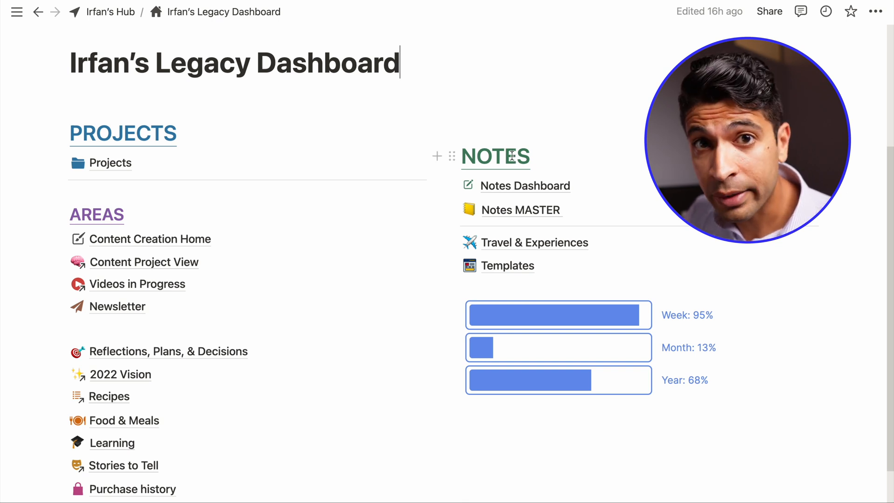
{"action": "scroll", "scroll_direction": "down", "scroll_amount": 3}
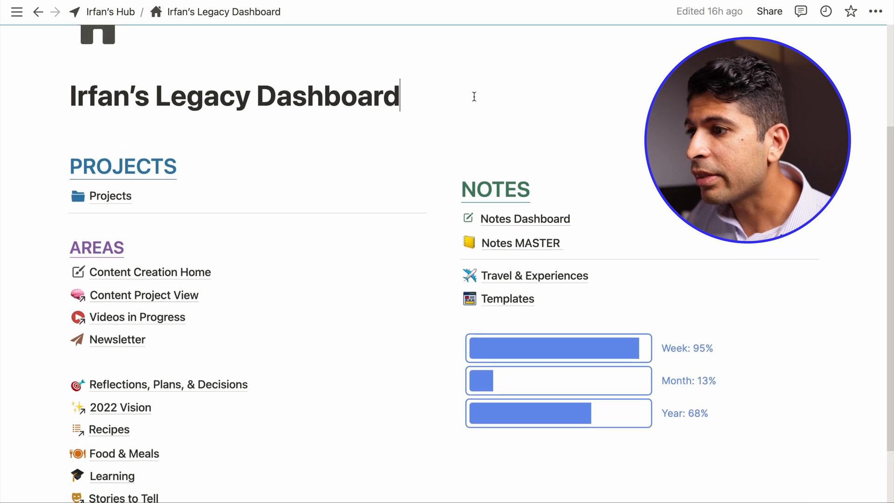
{"action": "scroll", "scroll_direction": "down", "scroll_amount": 3}
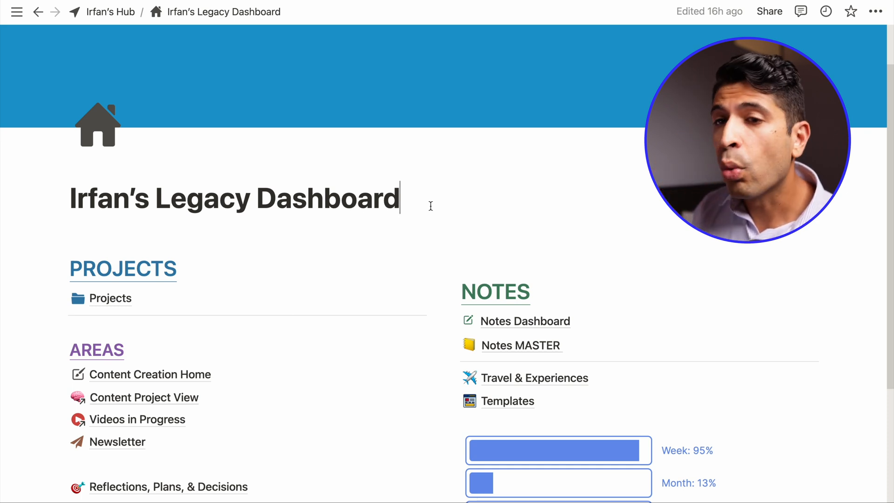
{"action": "left_click", "coordinate": [111, 11]}
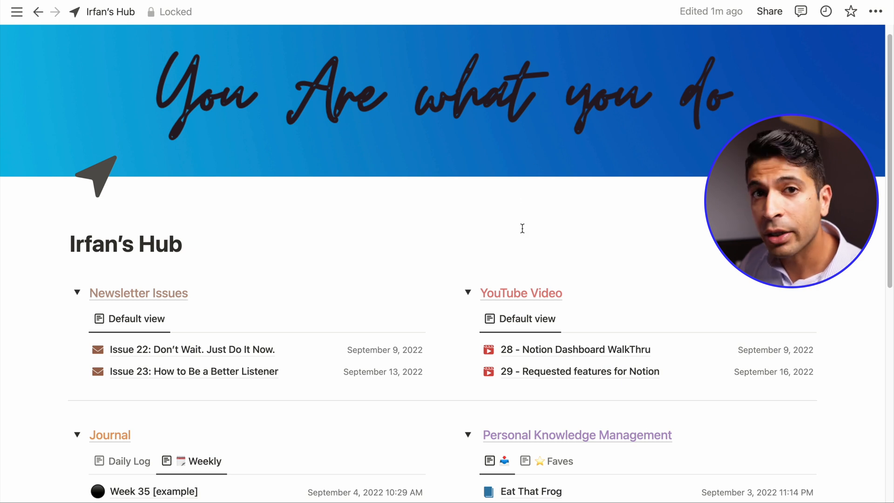
{"action": "scroll", "scroll_direction": "down", "scroll_amount": 3}
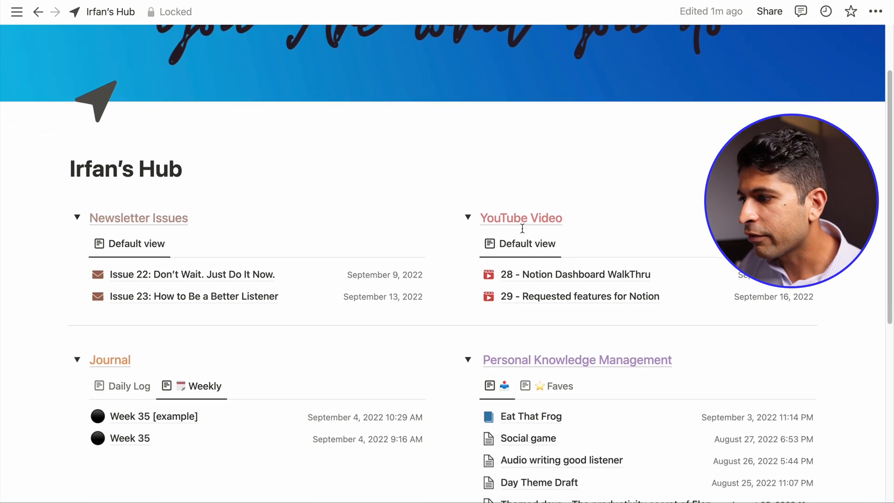
{"action": "scroll", "scroll_direction": "down", "scroll_amount": 3}
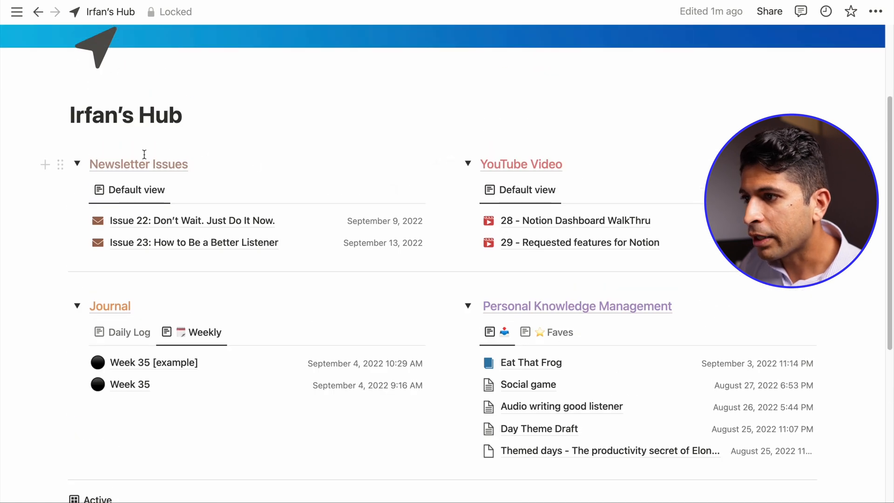
{"action": "mouse_move", "coordinate": [541, 150]}
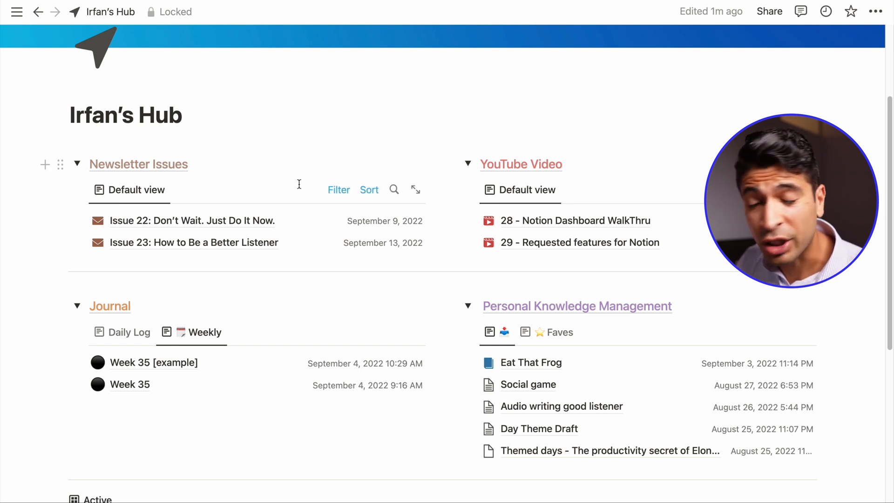
{"action": "scroll", "scroll_direction": "down", "scroll_amount": 3}
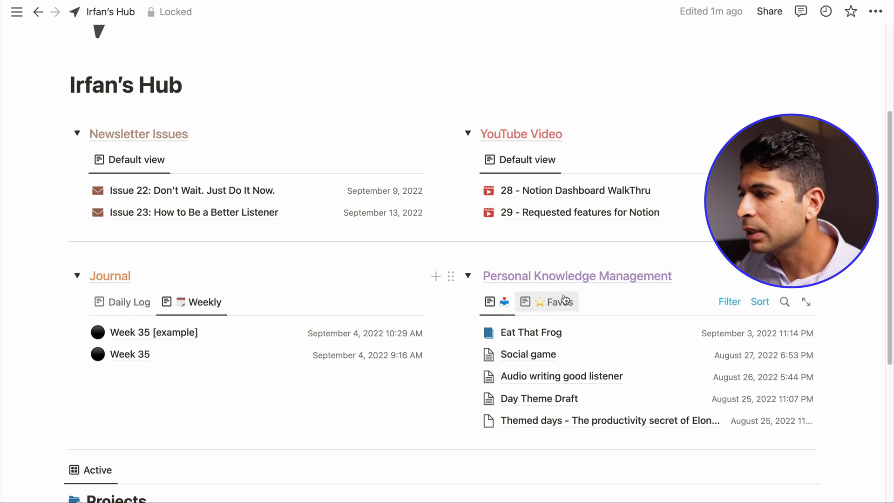
{"action": "scroll", "scroll_direction": "down", "scroll_amount": 3}
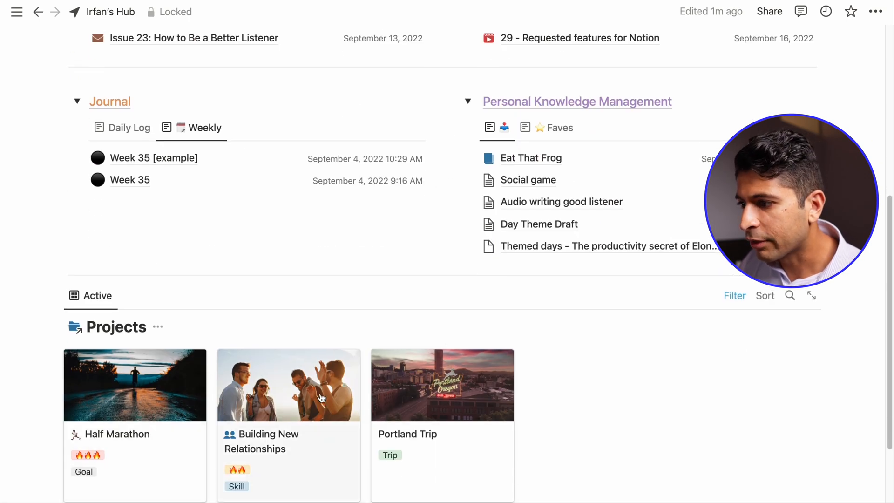
{"action": "scroll", "scroll_direction": "down", "scroll_amount": 3}
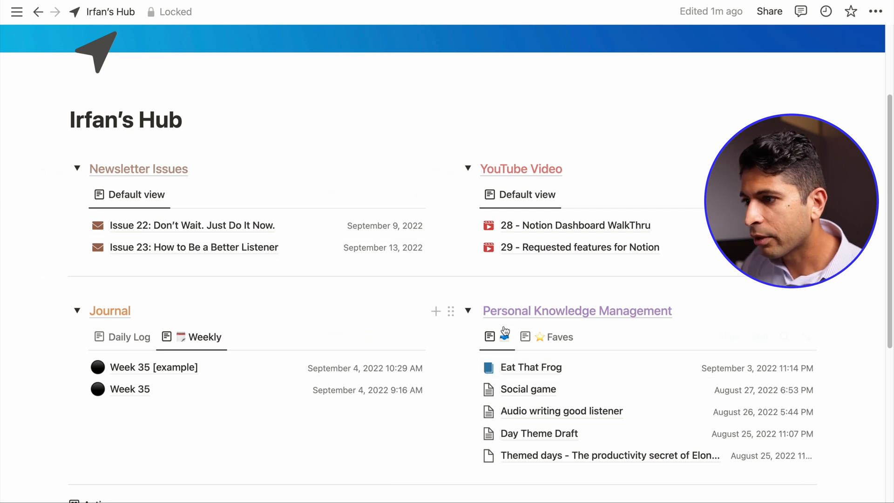
{"action": "scroll", "scroll_direction": "down", "scroll_amount": 3}
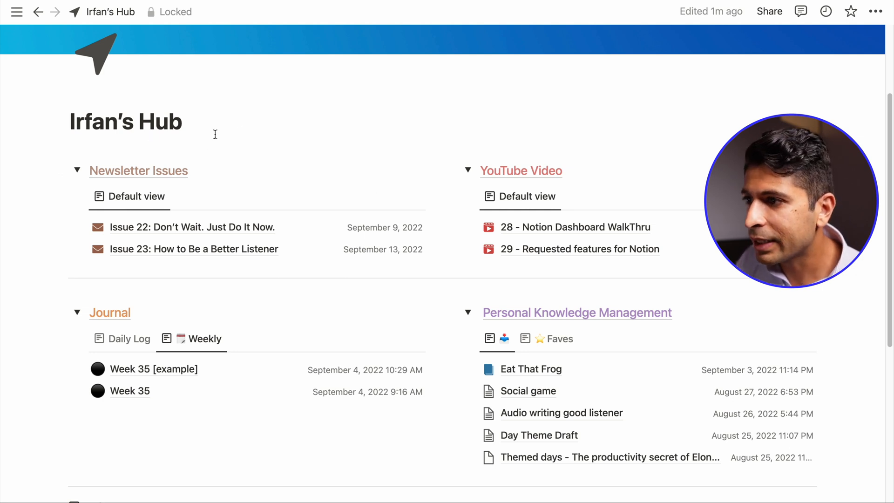
{"action": "mouse_move", "coordinate": [327, 140]}
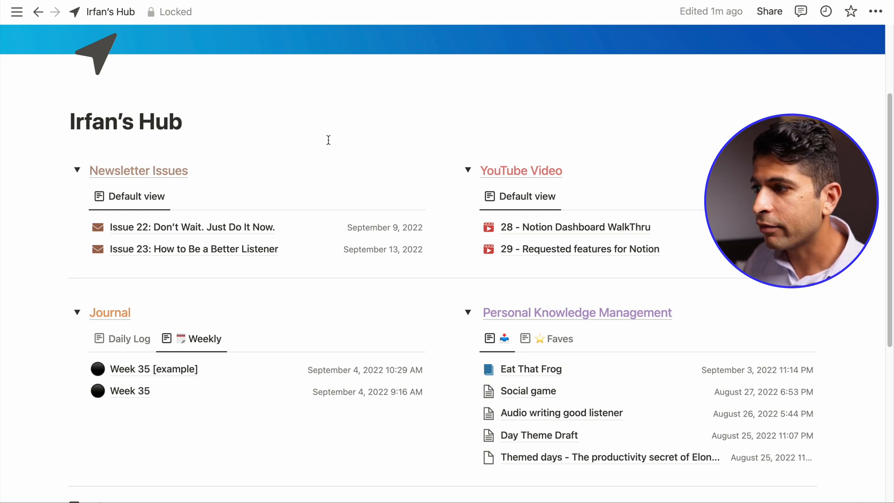
{"action": "scroll", "scroll_direction": "down", "scroll_amount": 3}
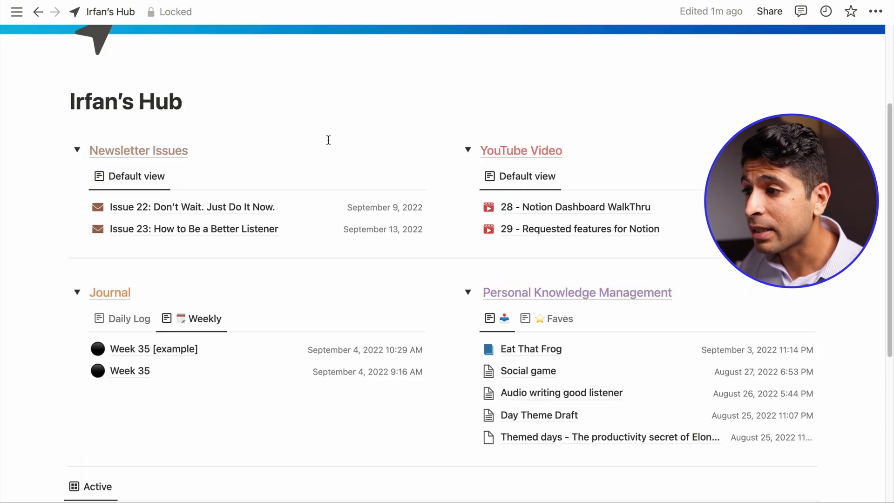
{"action": "scroll", "scroll_direction": "down", "scroll_amount": 3}
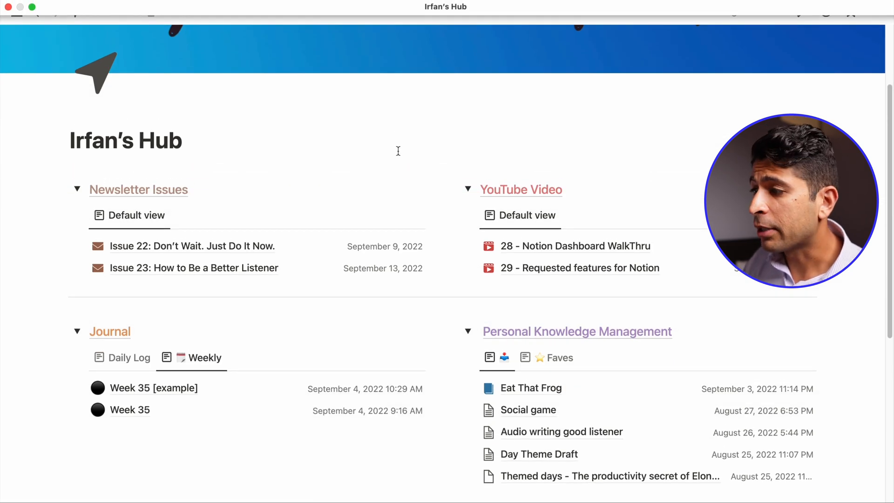
{"action": "scroll", "scroll_direction": "down", "scroll_amount": 3}
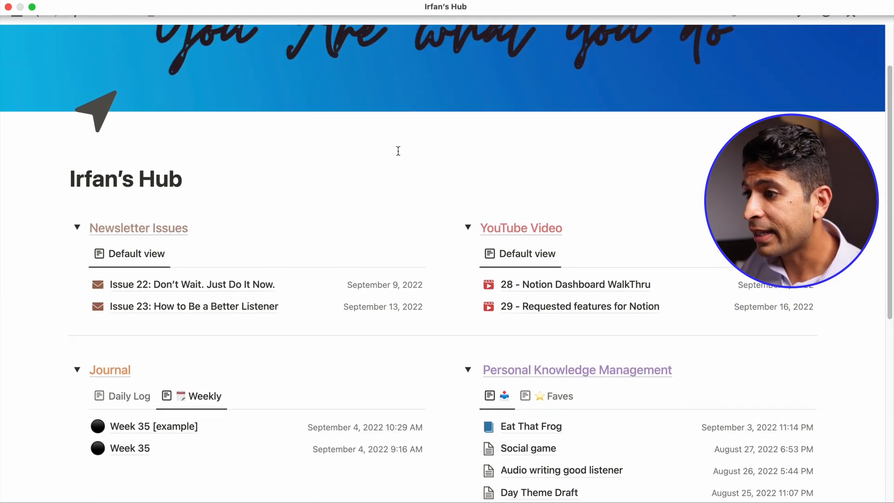
{"action": "scroll", "scroll_direction": "down", "scroll_amount": 3}
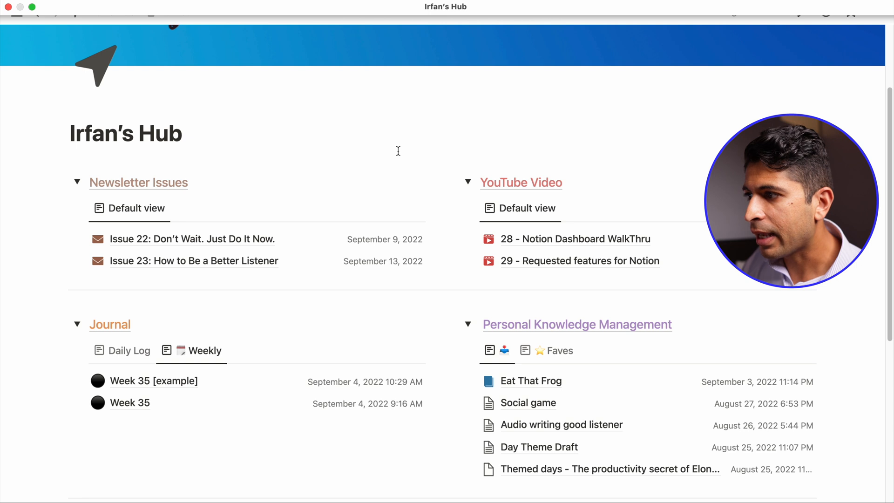
{"action": "scroll", "scroll_direction": "down", "scroll_amount": 3}
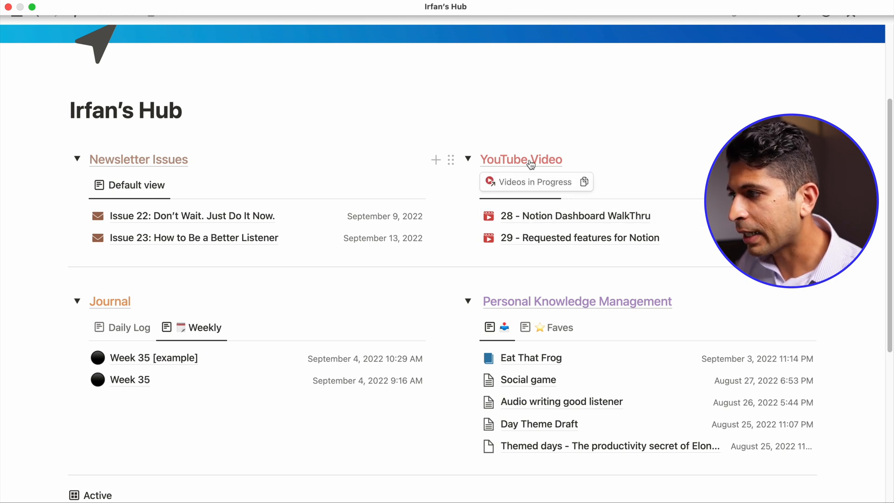
{"action": "left_click", "coordinate": [531, 181]}
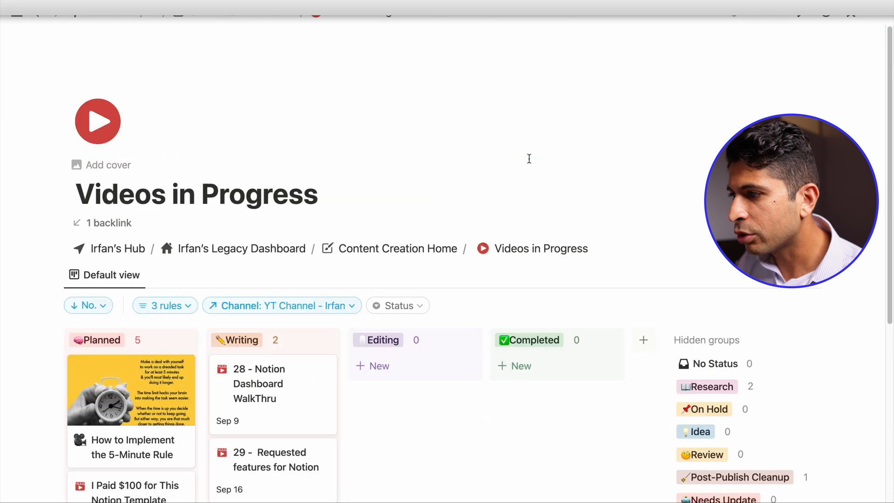
{"action": "scroll", "scroll_direction": "down", "scroll_amount": 3}
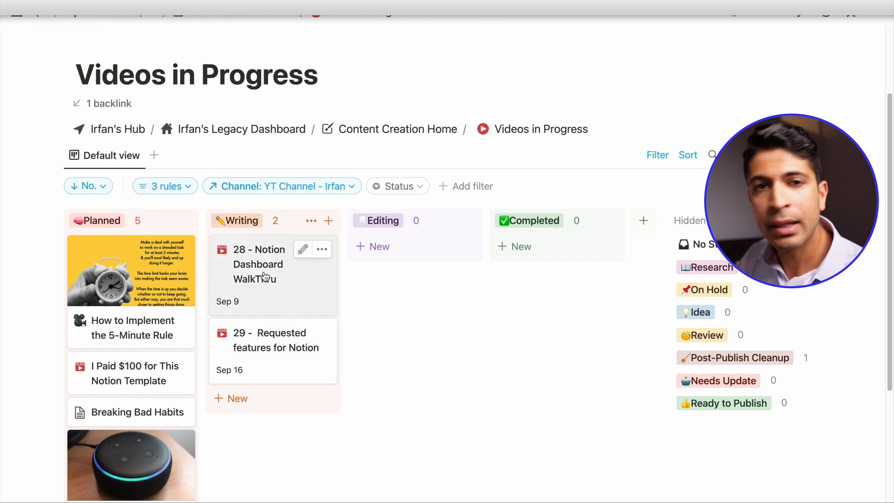
{"action": "mouse_move", "coordinate": [120, 395]}
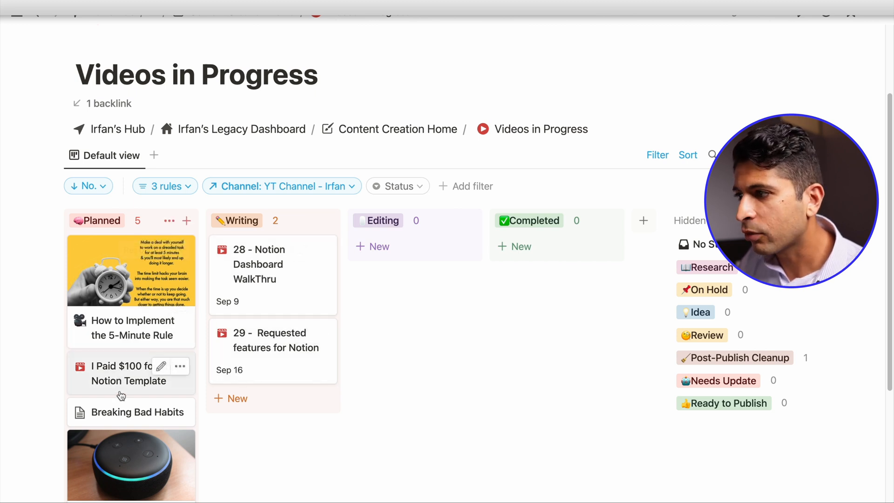
{"action": "key", "text": "cmd+["}
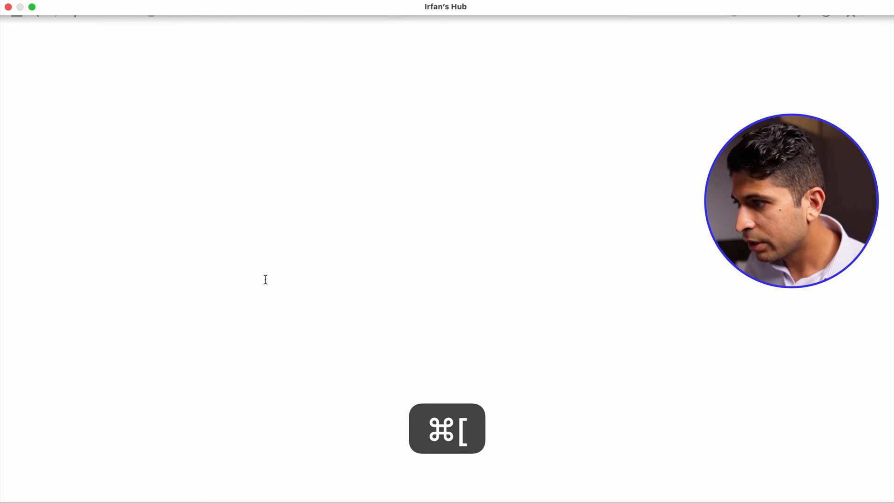
{"action": "key", "text": "cmd+["}
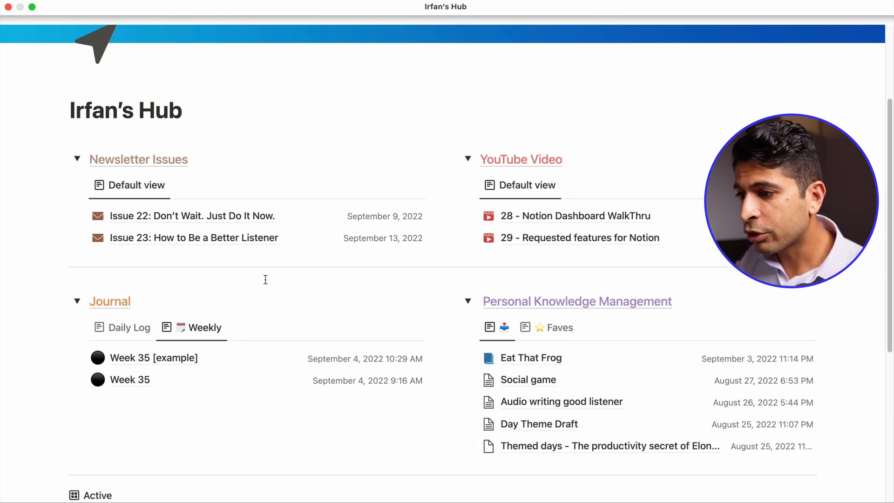
{"action": "mouse_move", "coordinate": [134, 358]}
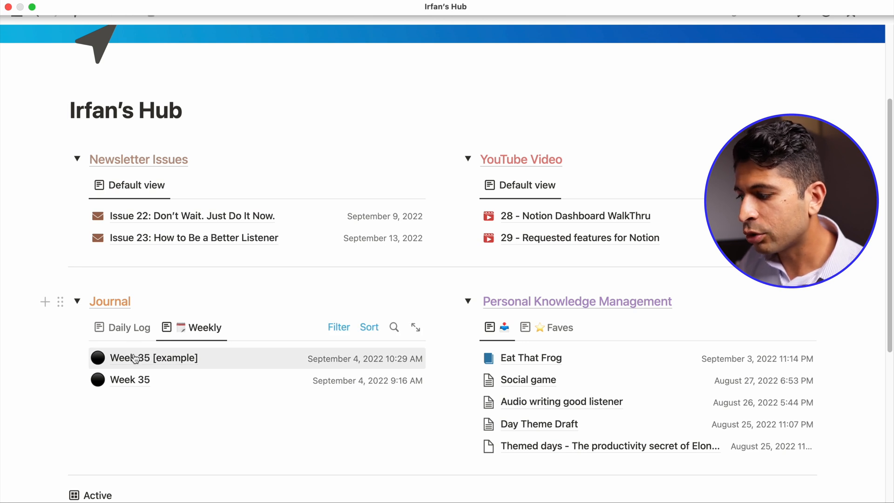
Preview the Week 35 [example] journal page and Eat That Frog note in side peeks, then close.
{"action": "left_click", "coordinate": [153, 358]}
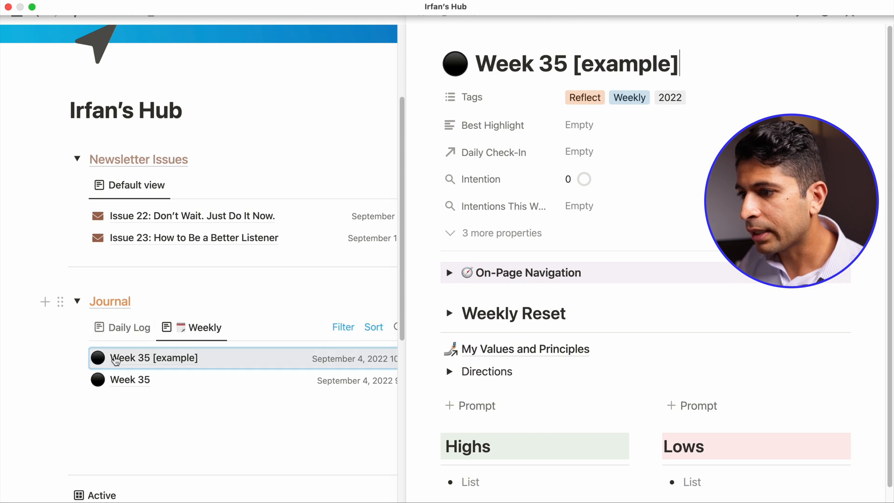
{"action": "scroll", "scroll_direction": "down", "scroll_amount": 3}
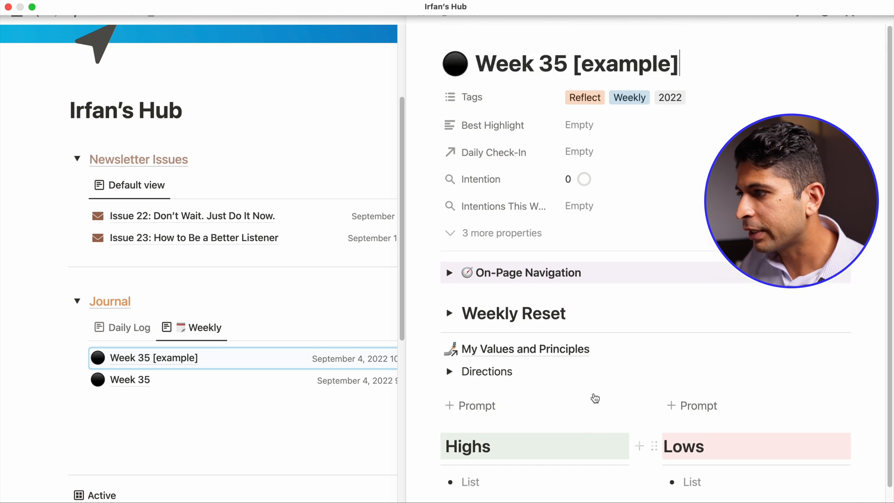
{"action": "scroll", "scroll_direction": "down", "scroll_amount": 3}
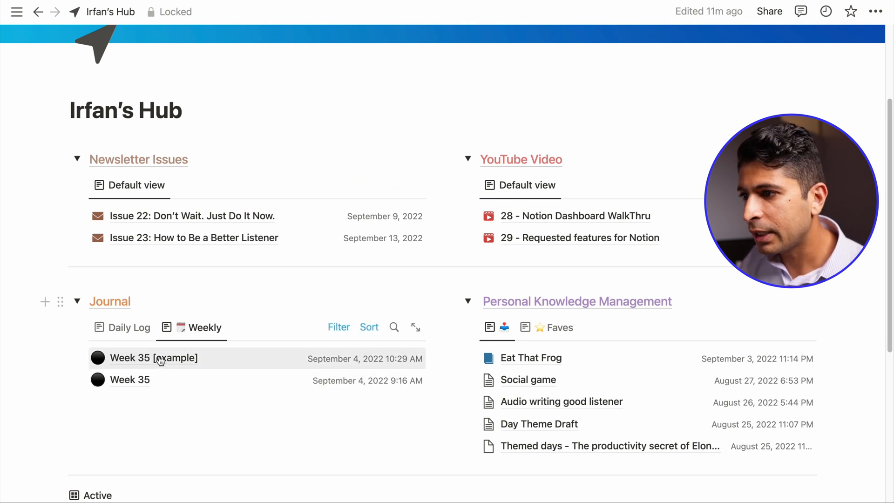
{"action": "mouse_move", "coordinate": [144, 364]}
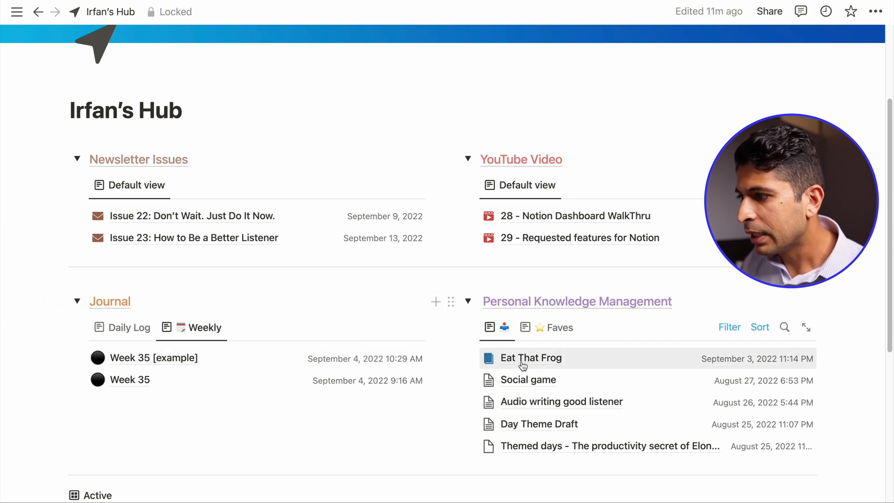
{"action": "left_click", "coordinate": [530, 358]}
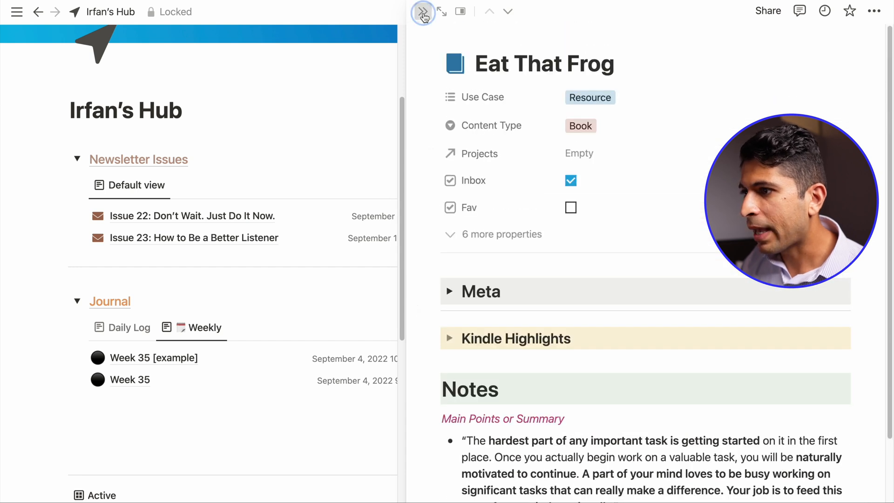
{"action": "left_click", "coordinate": [422, 11]}
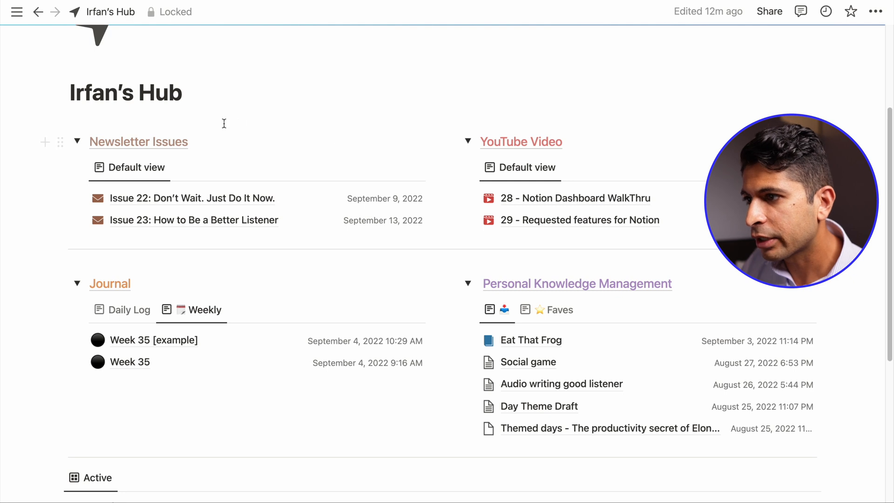
{"action": "mouse_move", "coordinate": [622, 139]}
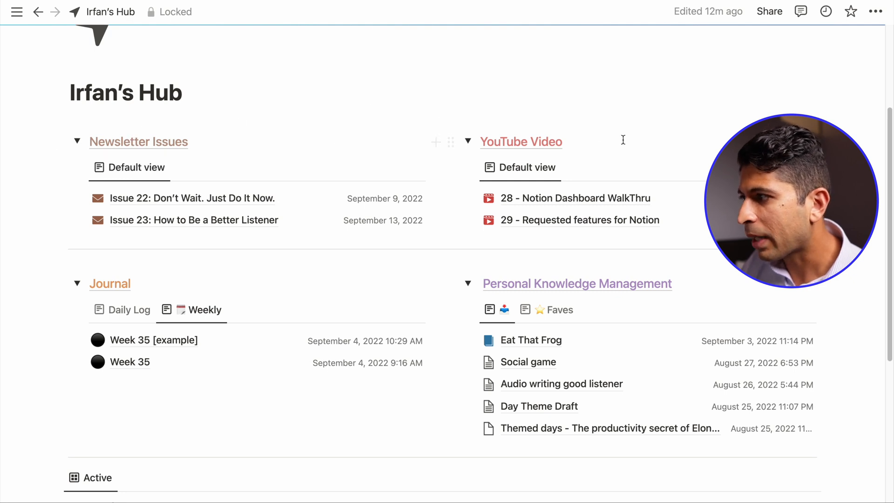
{"action": "mouse_move", "coordinate": [624, 202]}
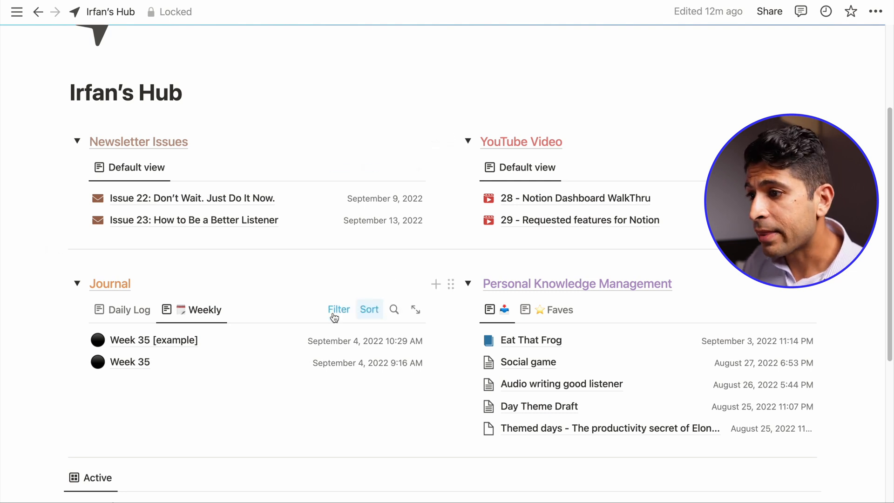
{"action": "mouse_move", "coordinate": [536, 290]}
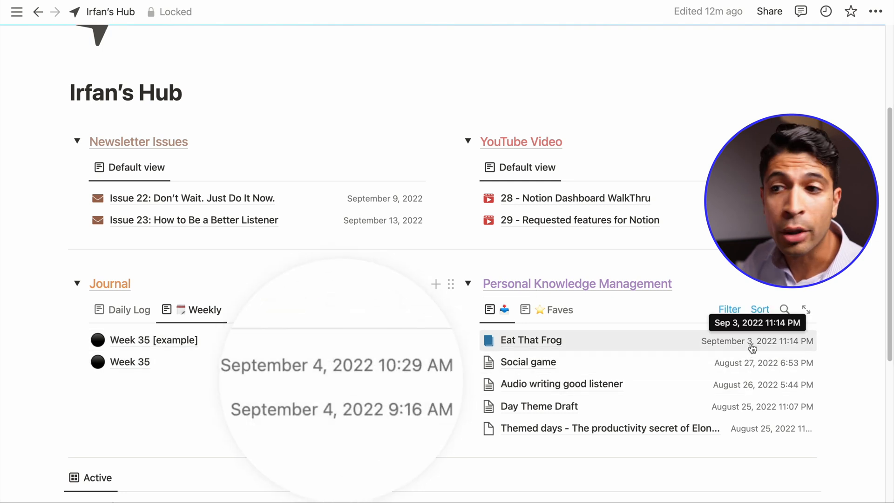
{"action": "mouse_move", "coordinate": [355, 382]}
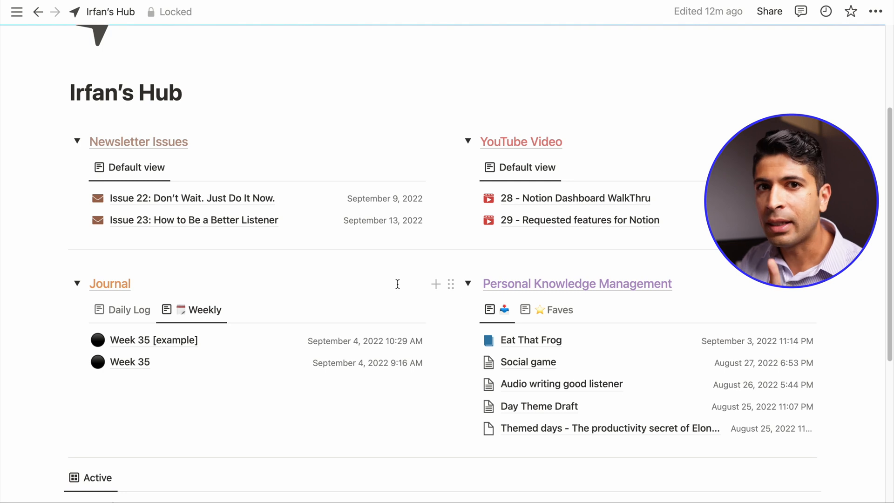
Scroll Irfan's Hub down to the gallery showing Half Marathon, Building New Relationships and Portland Trip.
{"action": "scroll", "scroll_direction": "down", "scroll_amount": 3}
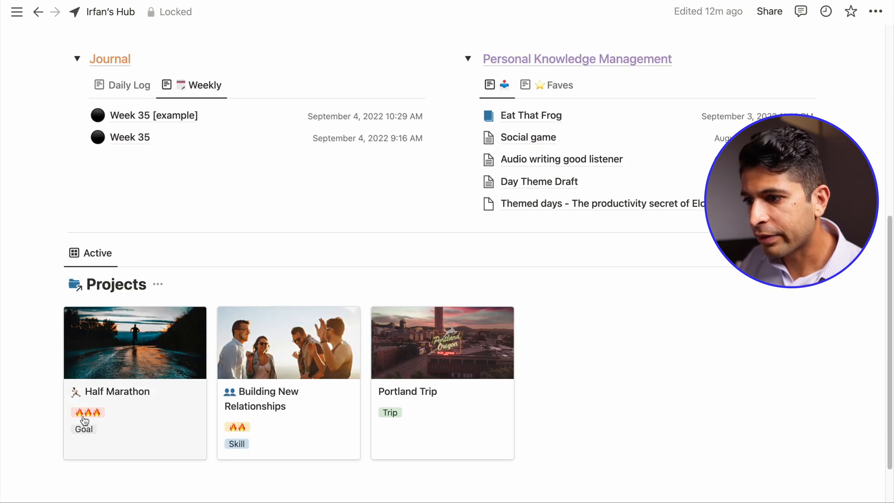
{"action": "mouse_move", "coordinate": [108, 413]}
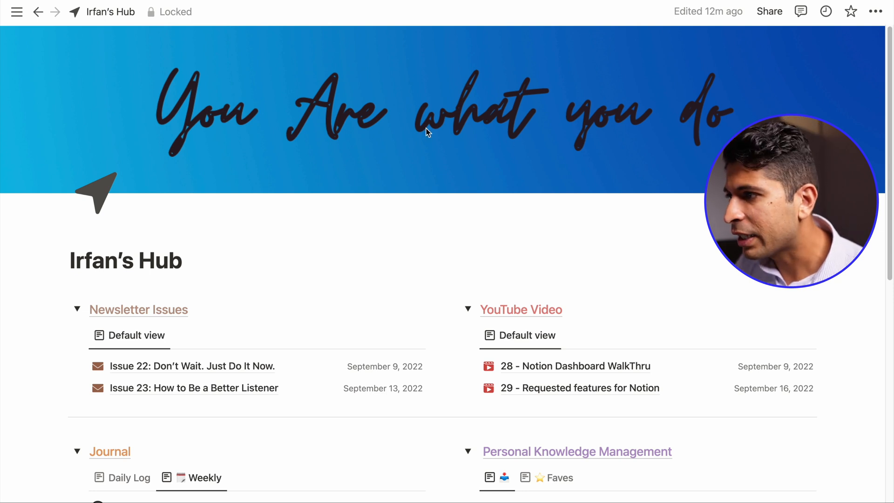
{"action": "mouse_move", "coordinate": [531, 143]}
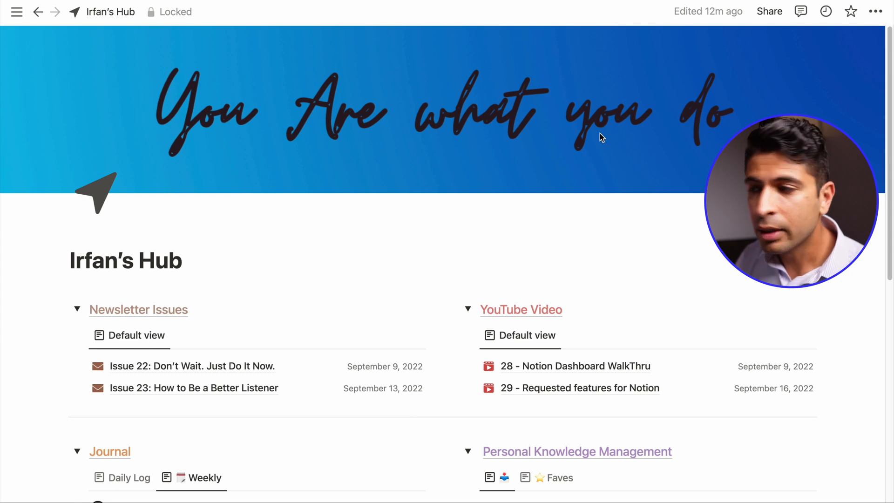
{"action": "mouse_move", "coordinate": [602, 158]}
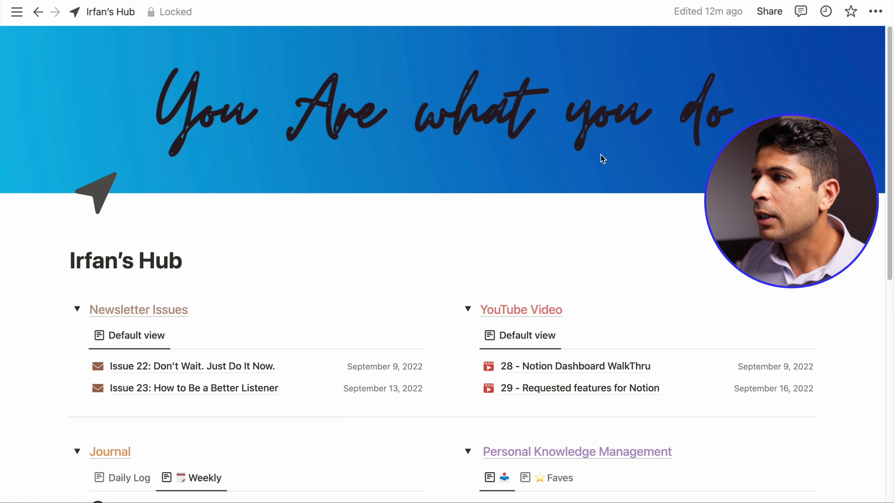
{"action": "mouse_move", "coordinate": [435, 63]}
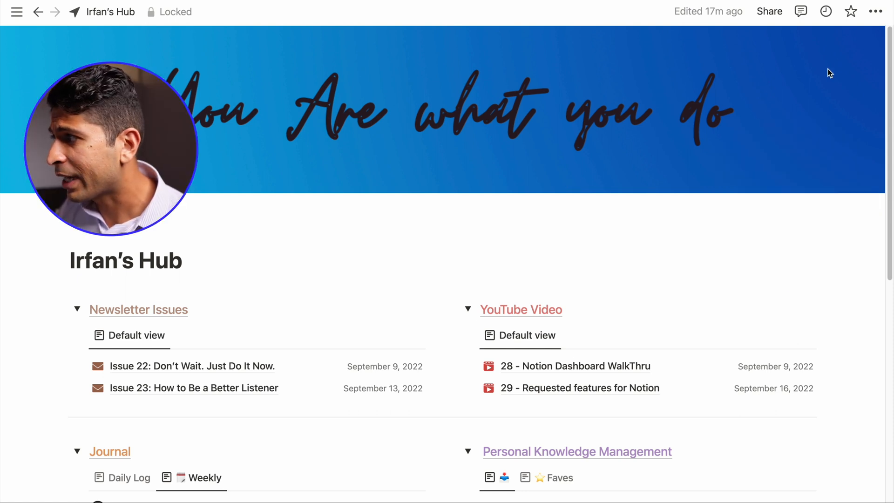
{"action": "left_click", "coordinate": [875, 11]}
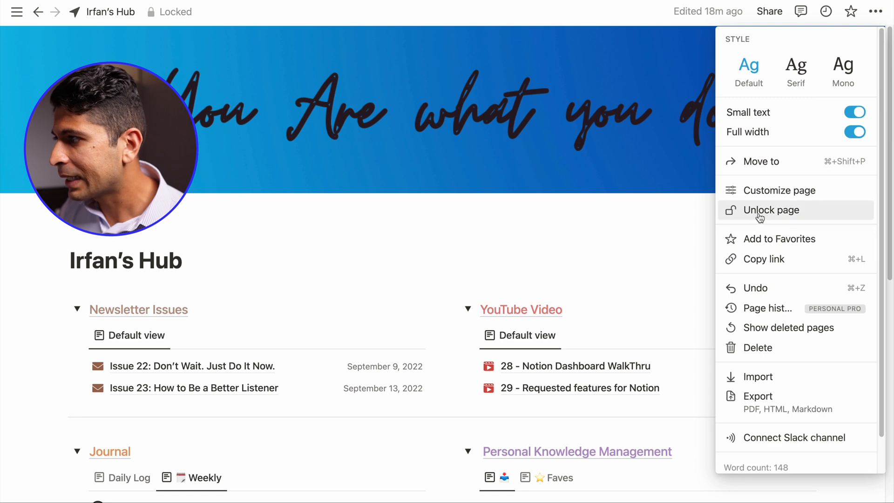
{"action": "left_click", "coordinate": [771, 210]}
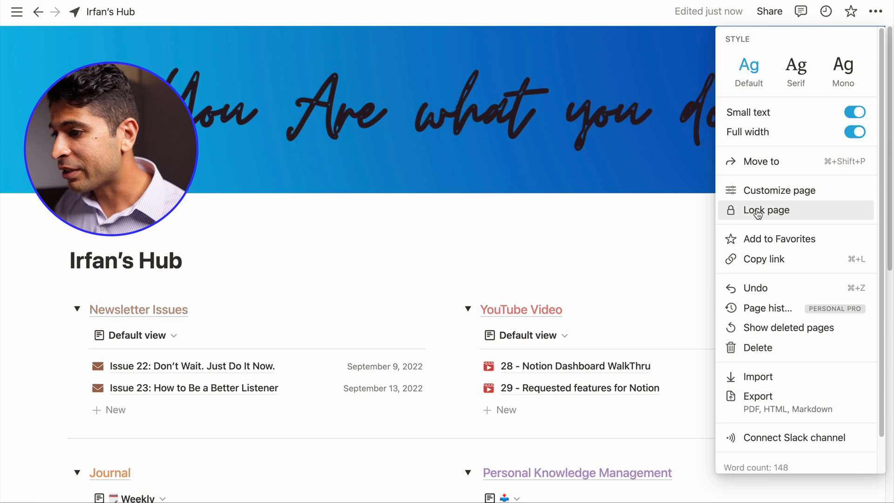
{"action": "left_click", "coordinate": [766, 210]}
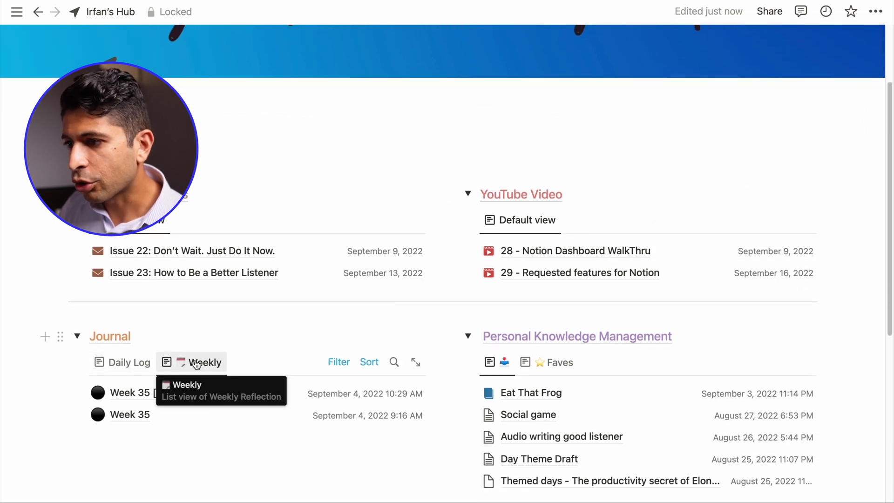
{"action": "left_click", "coordinate": [129, 362]}
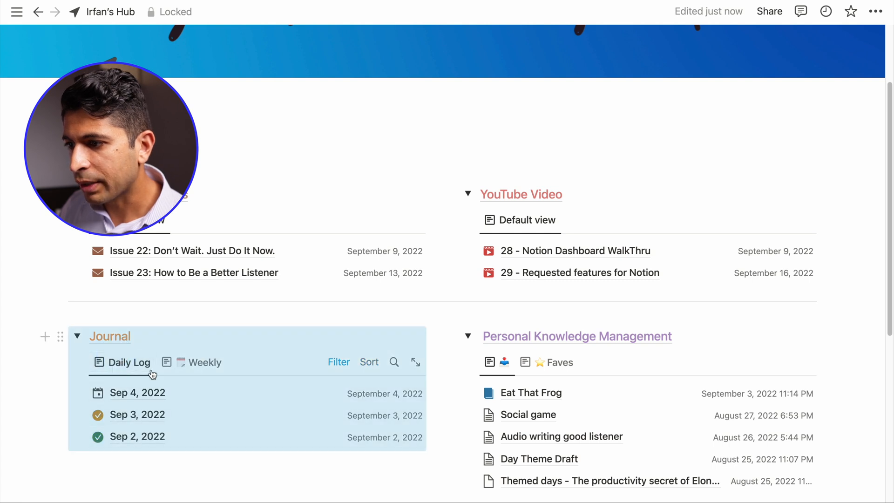
{"action": "left_click", "coordinate": [200, 362]}
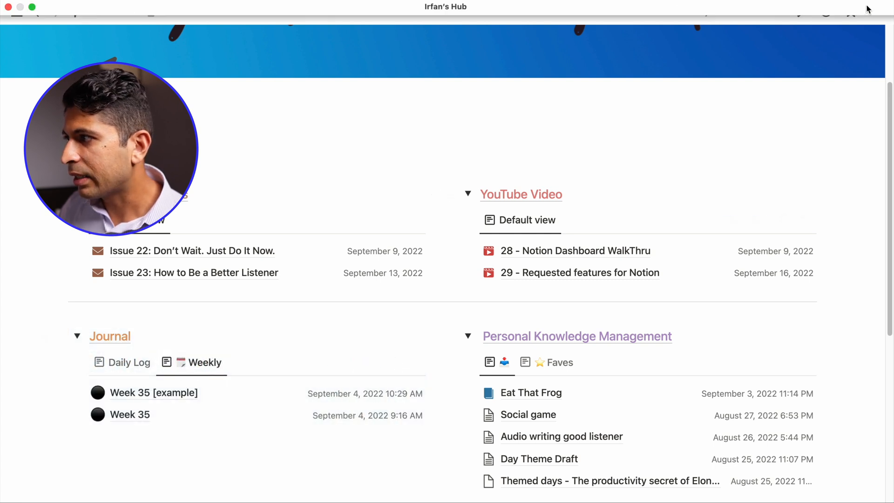
{"action": "left_click", "coordinate": [875, 11]}
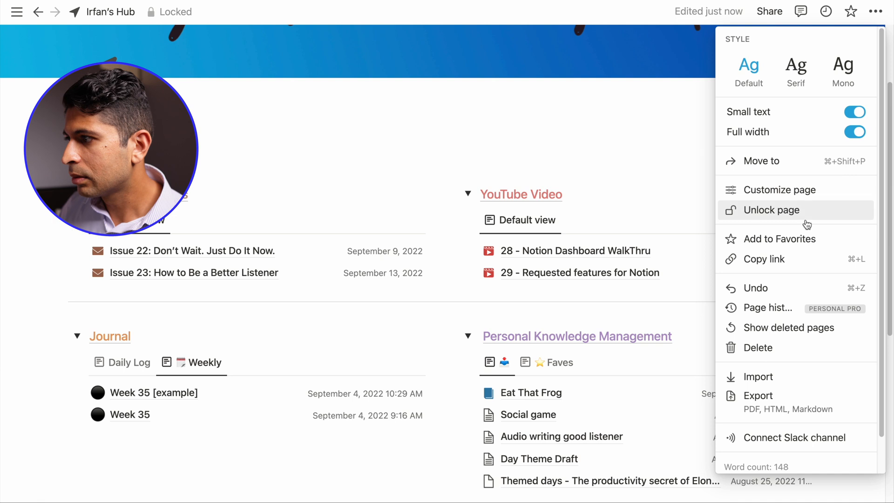
{"action": "left_click", "coordinate": [771, 210]}
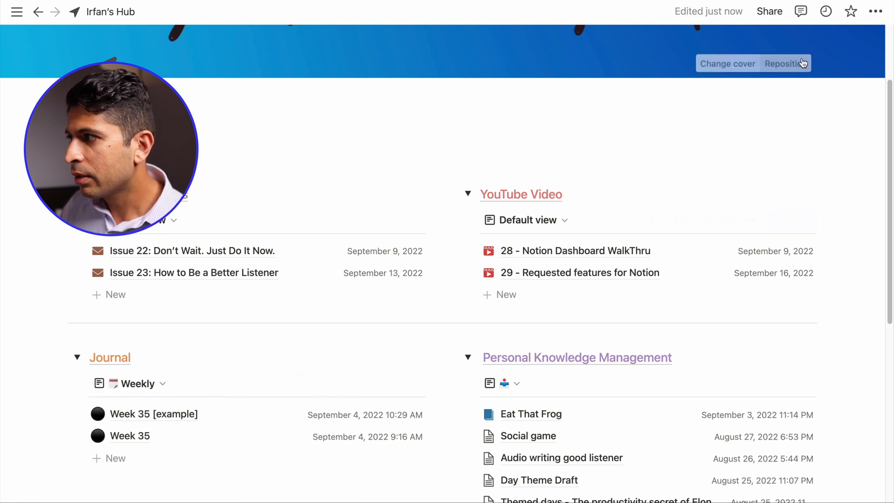
{"action": "left_click", "coordinate": [875, 11]}
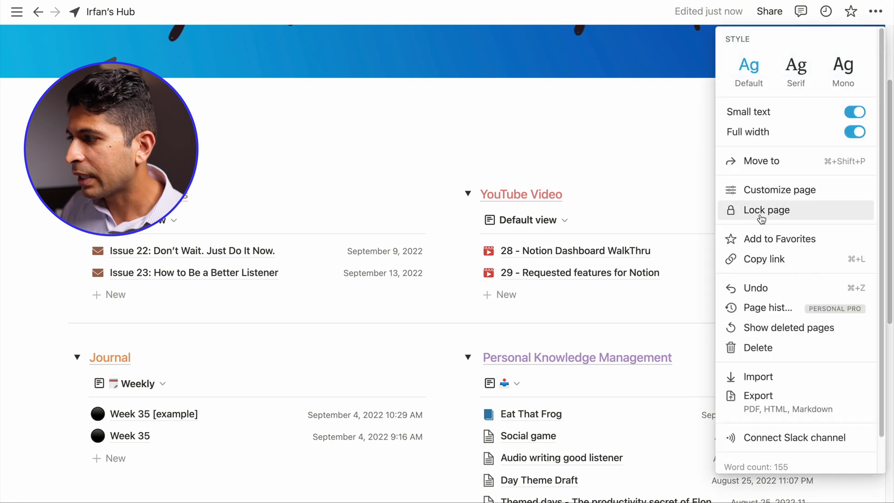
{"action": "left_click", "coordinate": [766, 210]}
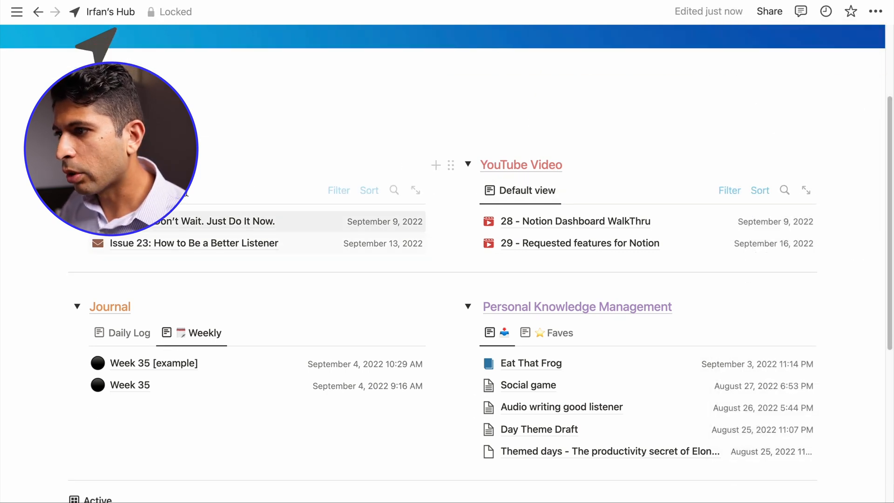
{"action": "scroll", "scroll_direction": "down", "scroll_amount": 3}
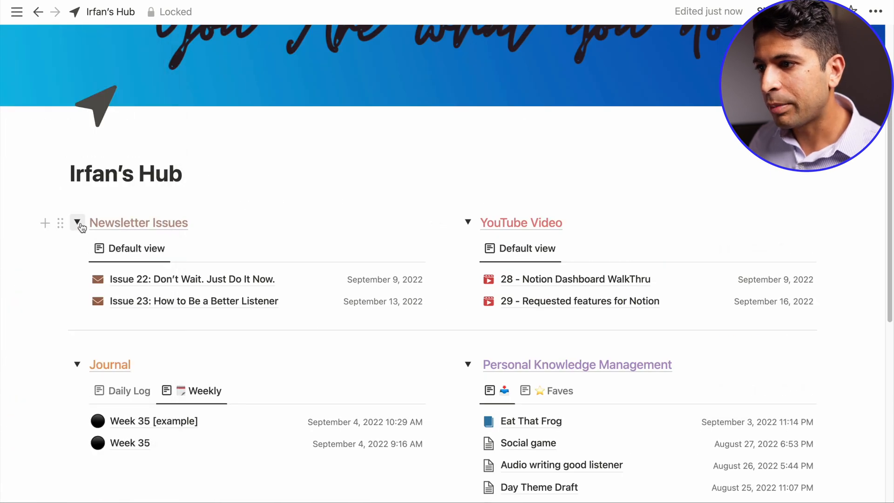
{"action": "left_click", "coordinate": [77, 223]}
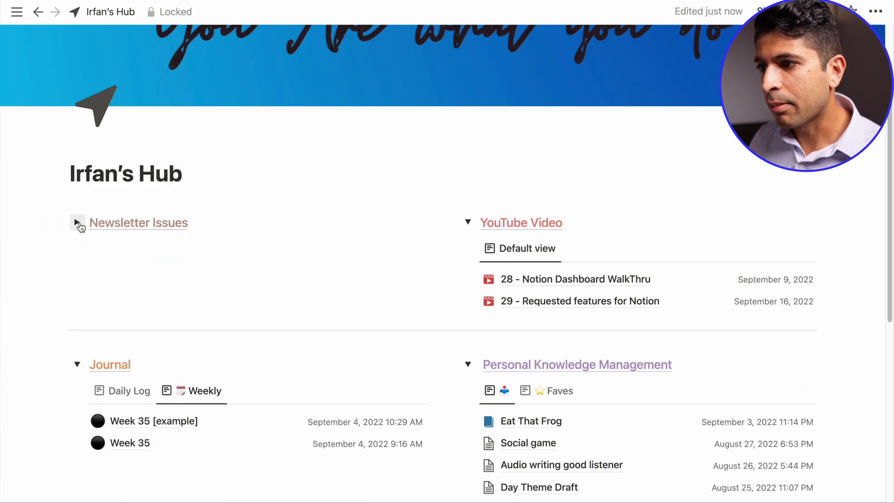
{"action": "left_click", "coordinate": [76, 223]}
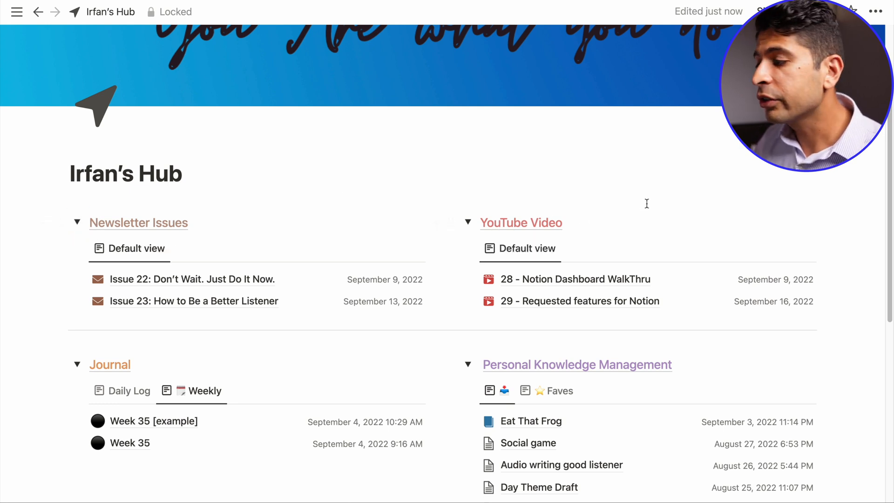
{"action": "scroll", "scroll_direction": "down", "scroll_amount": 3}
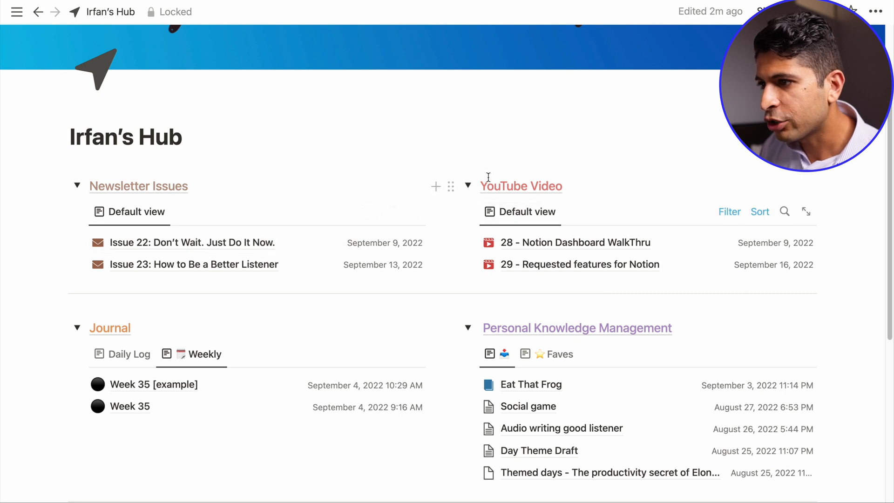
{"action": "mouse_move", "coordinate": [235, 248]}
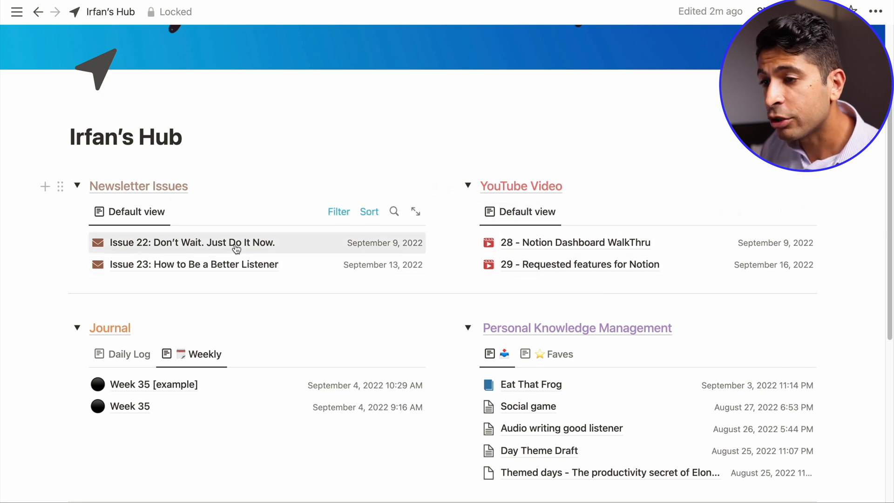
{"action": "scroll", "scroll_direction": "down", "scroll_amount": 3}
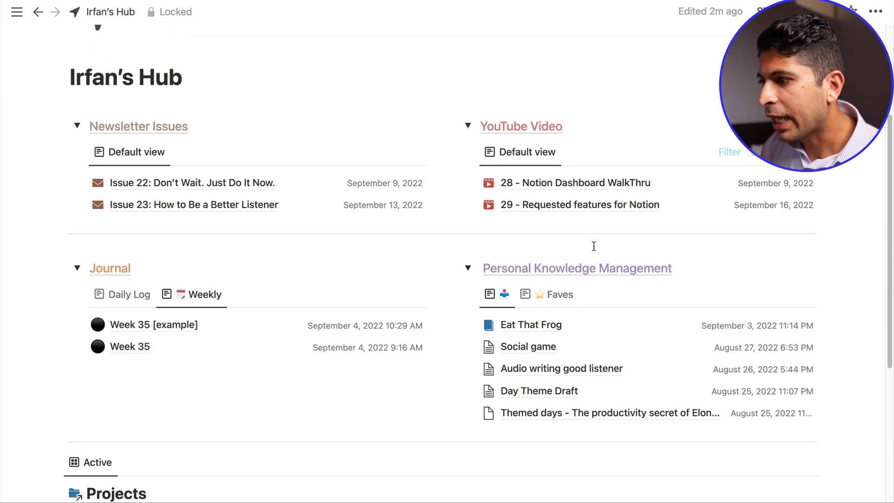
{"action": "mouse_move", "coordinate": [508, 281]}
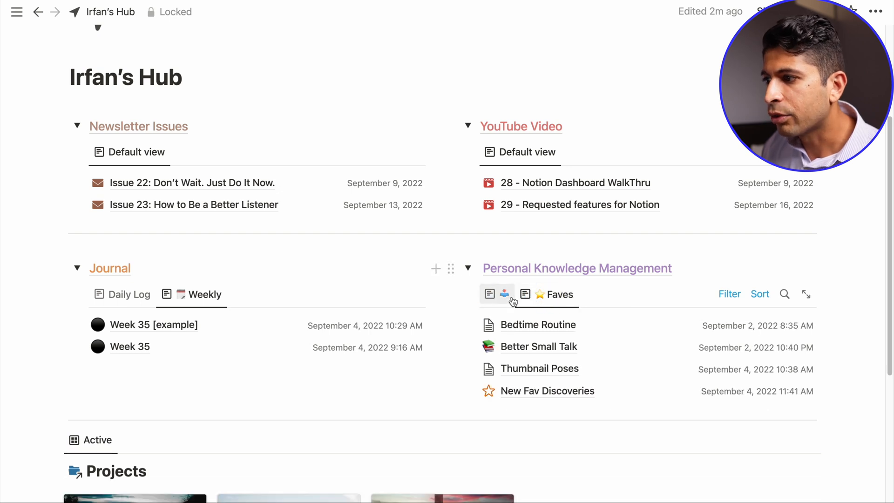
{"action": "left_click", "coordinate": [503, 294]}
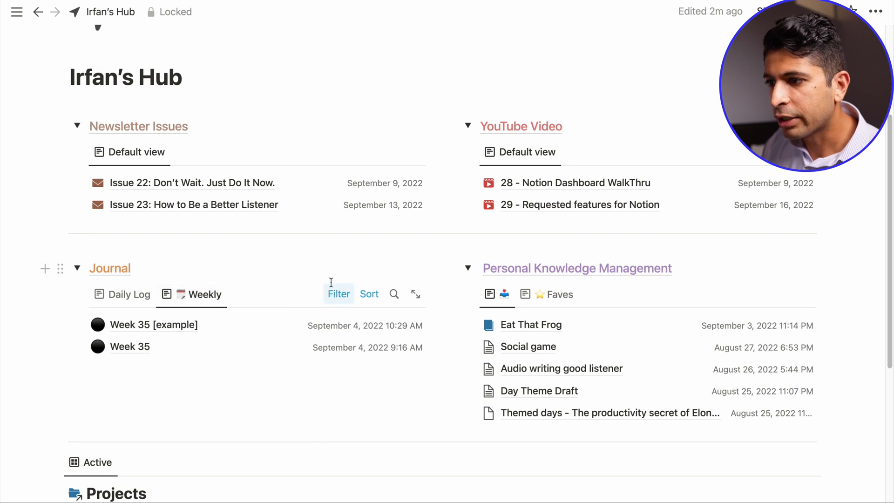
{"action": "mouse_move", "coordinate": [334, 262]}
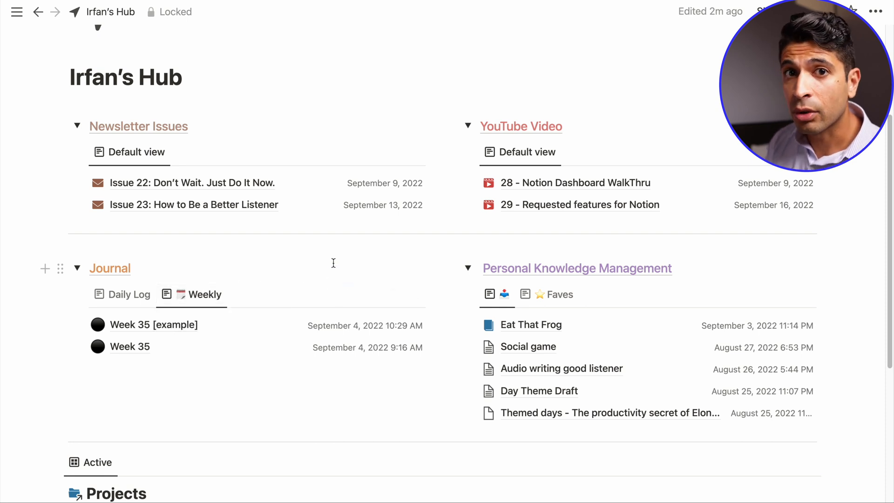